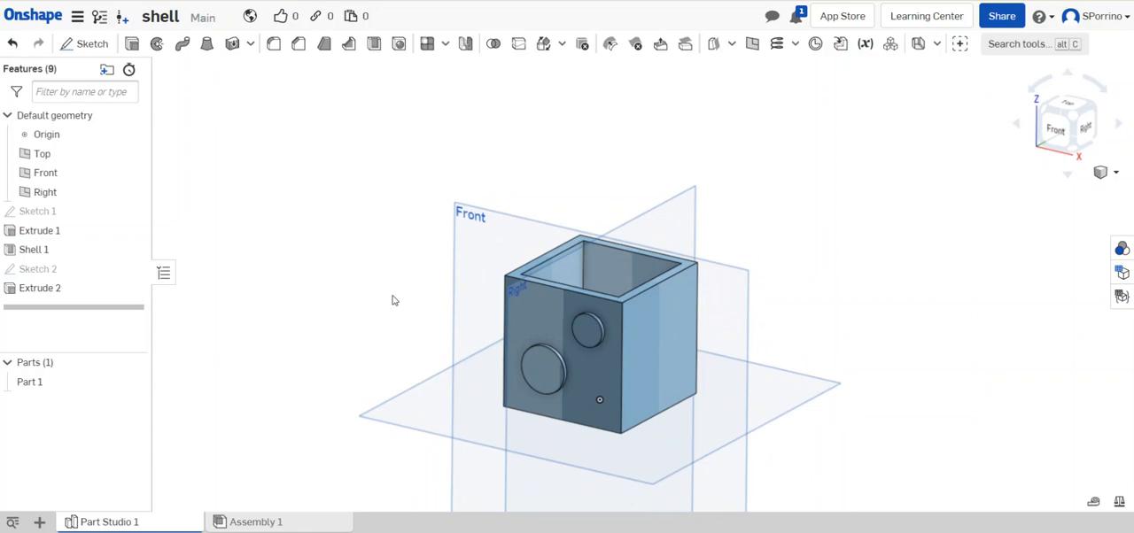
pyautogui.moveTo(386, 306)
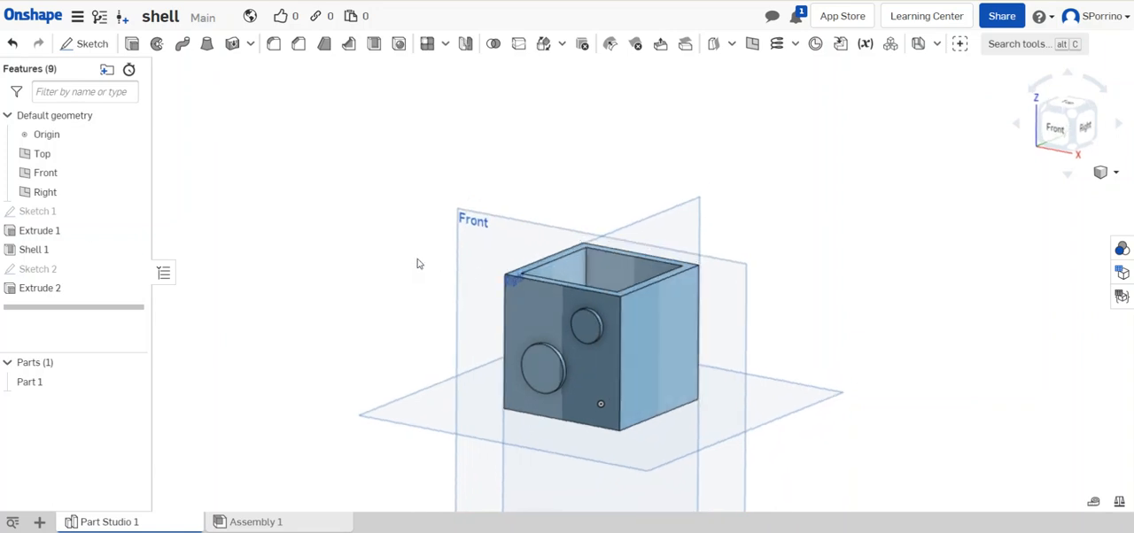
pyautogui.moveTo(558, 202)
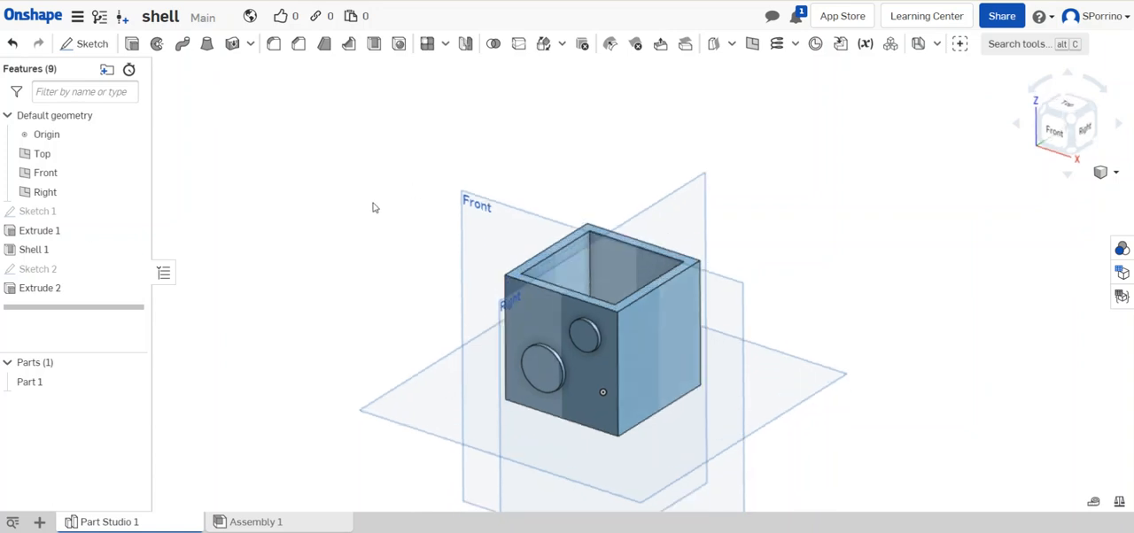
pyautogui.moveTo(396, 417)
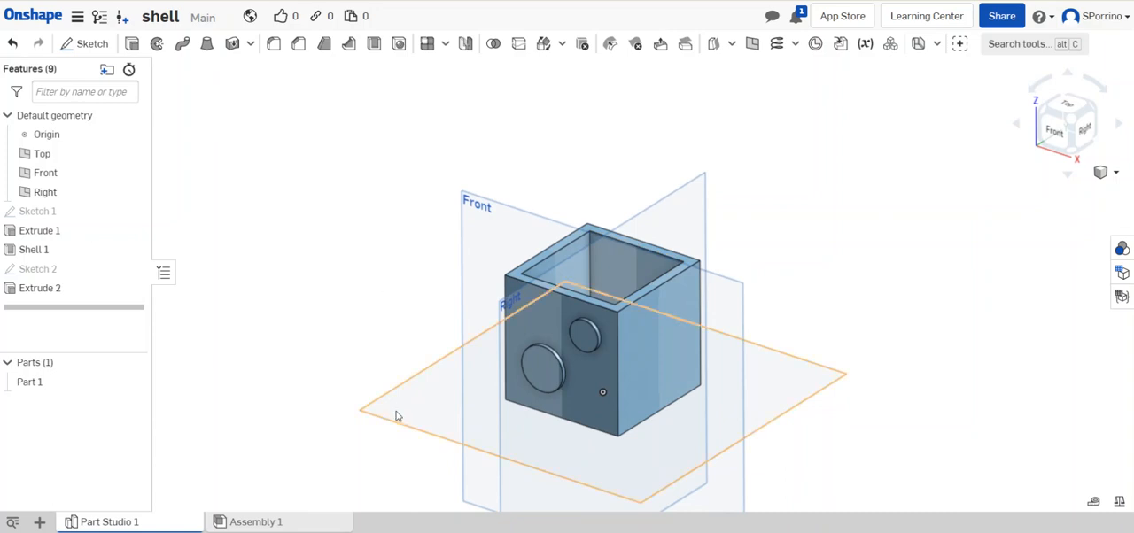
# - Create Plane 1 offset 70 mm above the Top plane, clearing the box
pyautogui.click(41, 153)
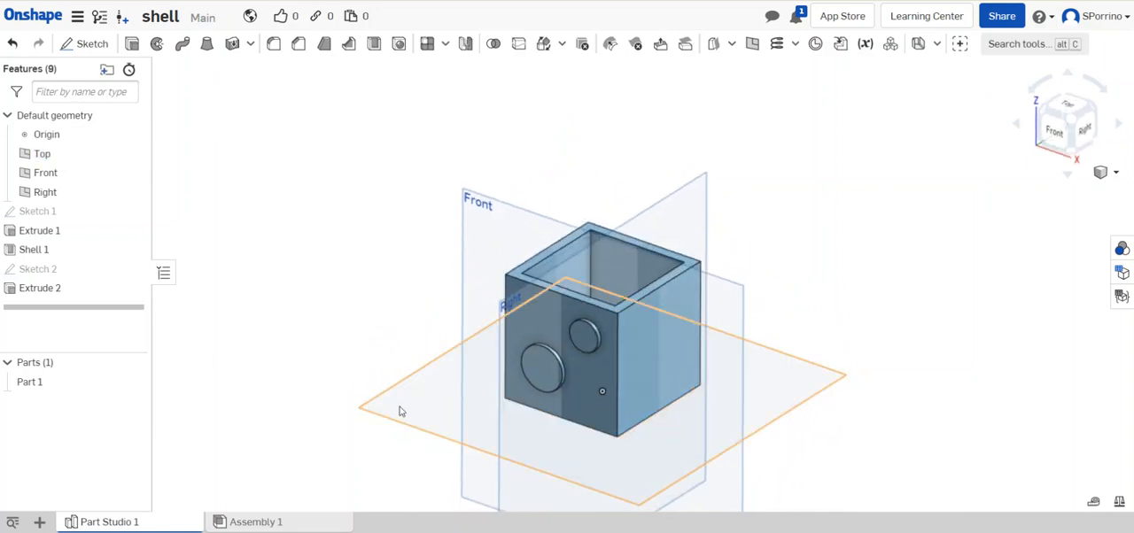
pyautogui.click(42, 153)
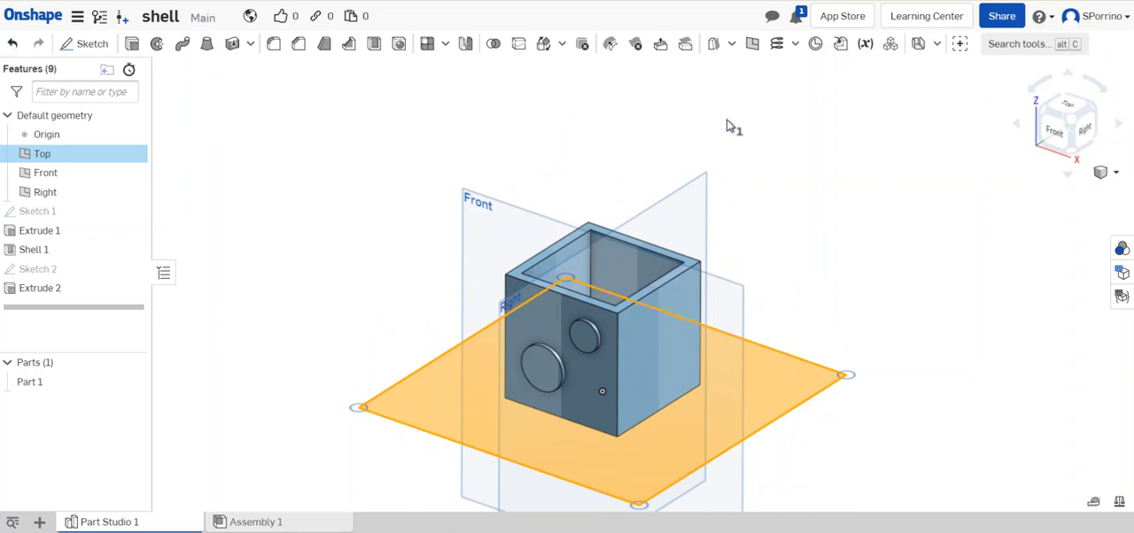
pyautogui.moveTo(752, 43)
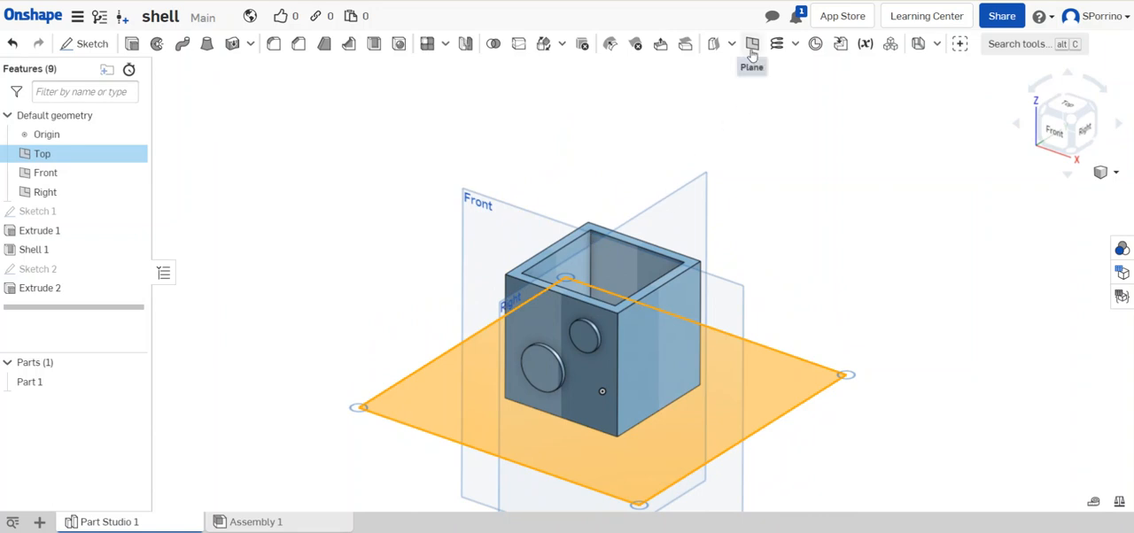
pyautogui.moveTo(752, 44)
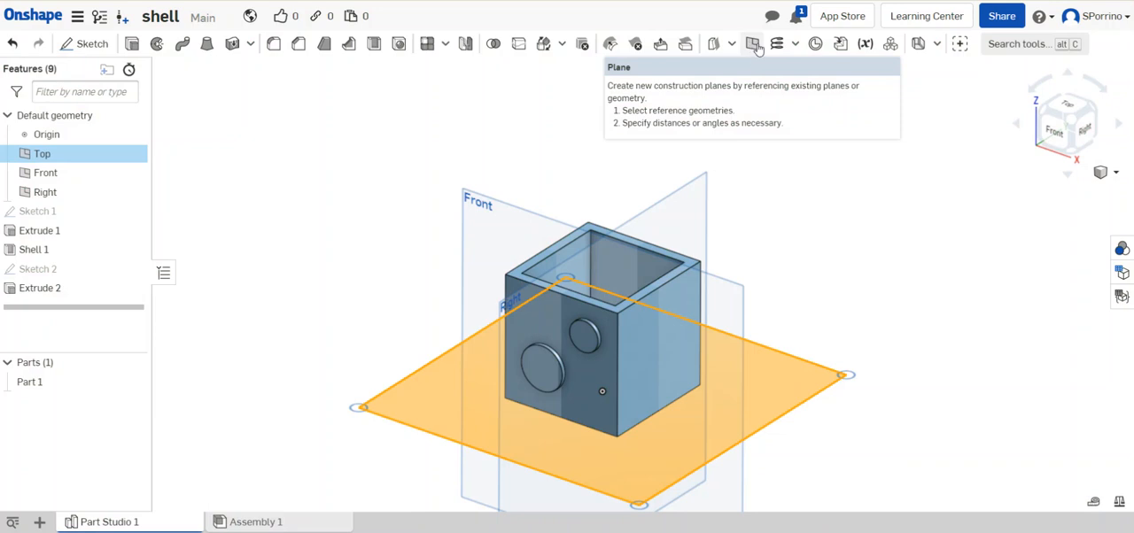
pyautogui.click(753, 44)
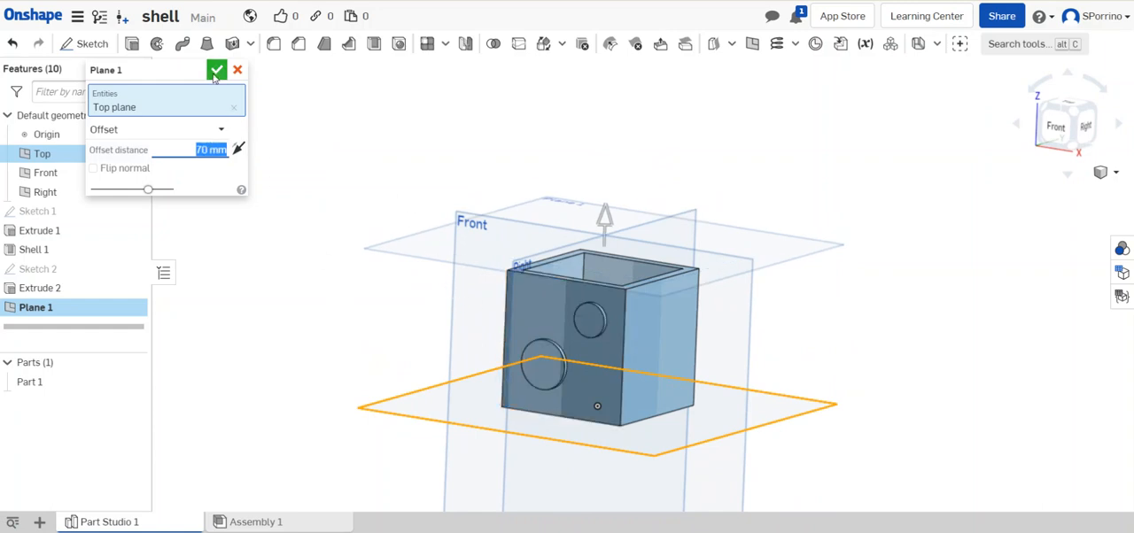
pyautogui.click(217, 69)
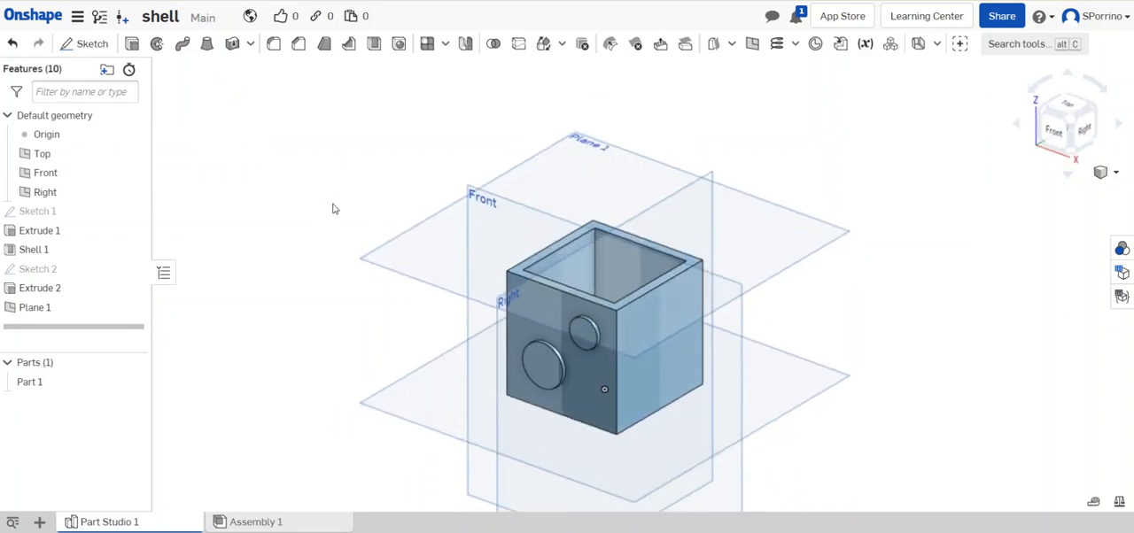
# - Sketch a rectangle on Plane 1 and extrude it 10 mm as a new solid slab
pyautogui.click(34, 308)
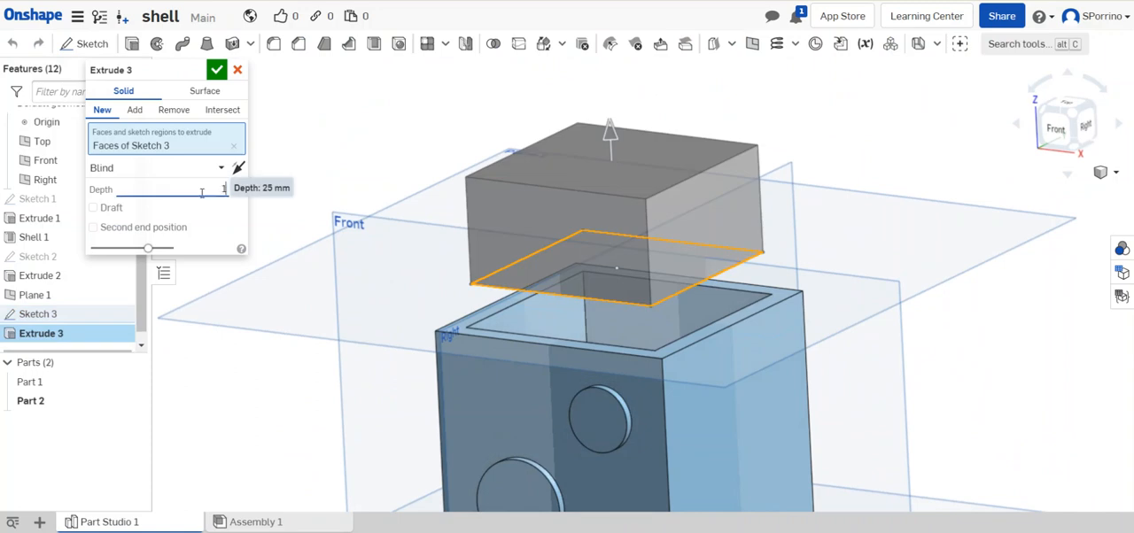
pyautogui.write('10 mm')
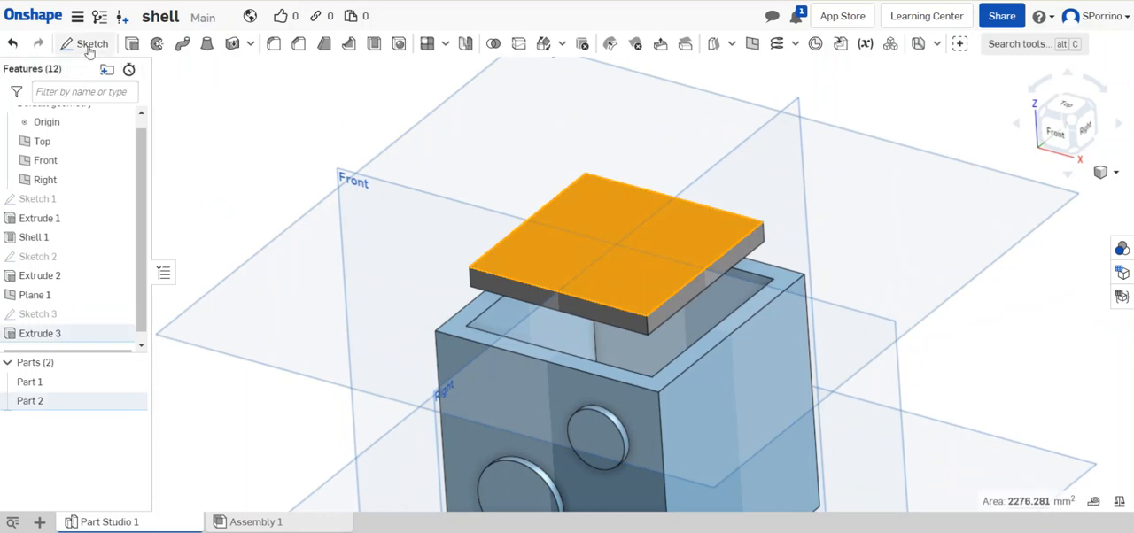
# - Sketch a larger rectangle on the slab's top face and extrude it, adding into Part 2
pyautogui.click(84, 44)
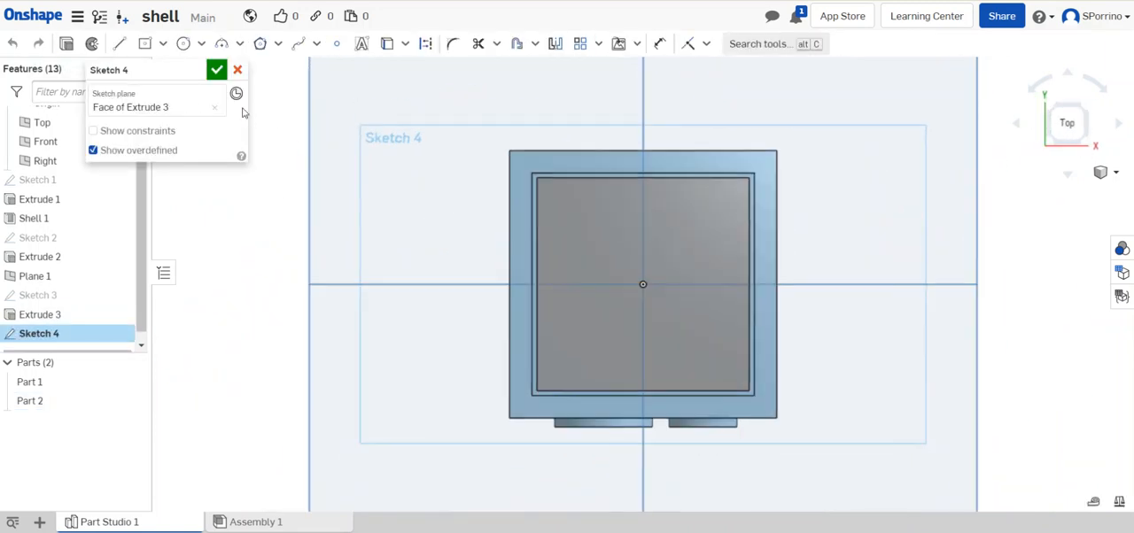
pyautogui.click(145, 44)
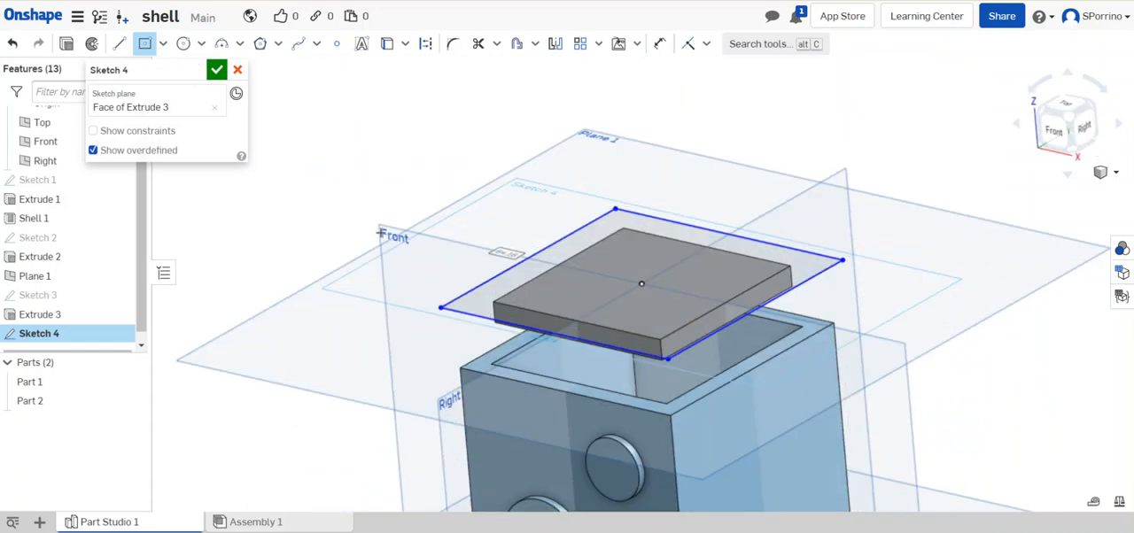
pyautogui.click(217, 69)
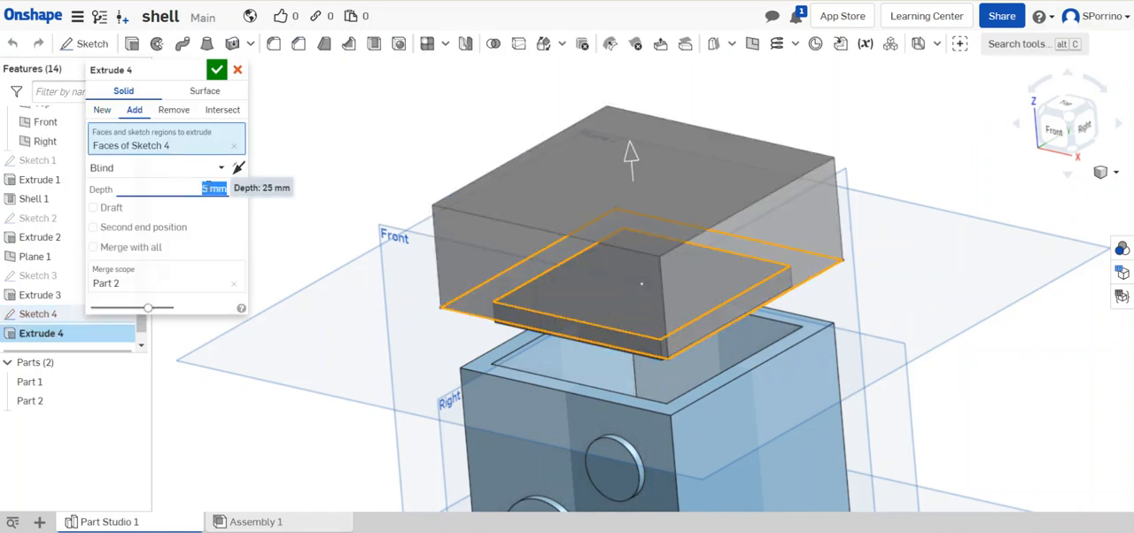
pyautogui.click(217, 69)
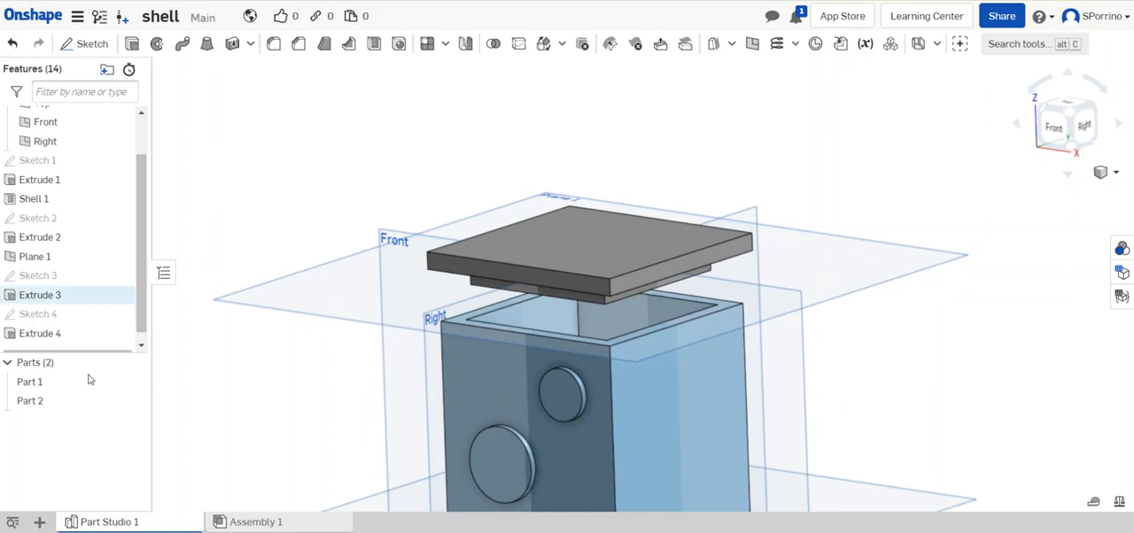
# - Hide Part 1 in the Parts list to show the two-tier lid alone
pyautogui.click(30, 400)
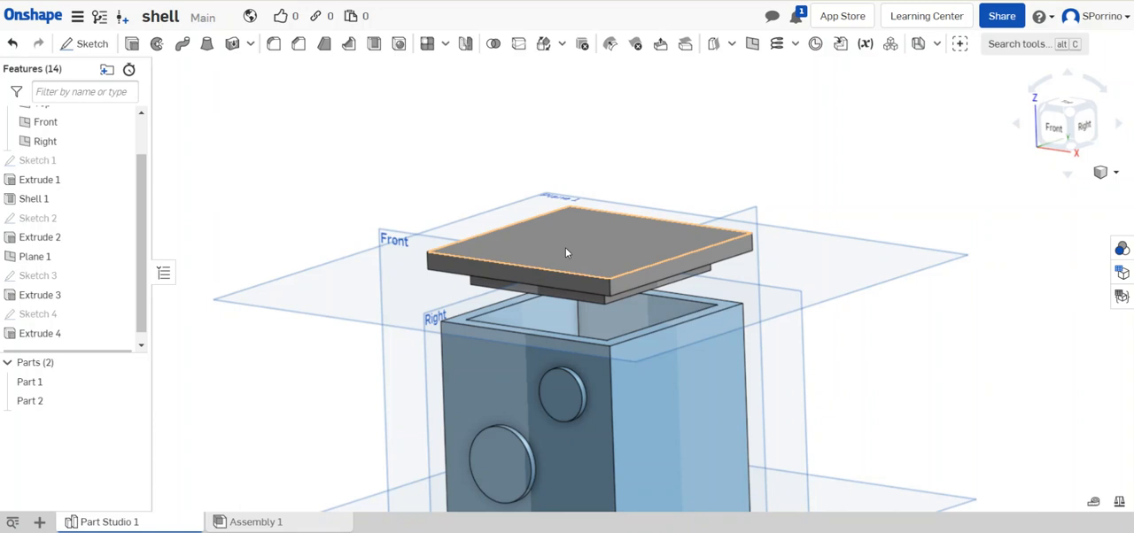
pyautogui.click(361, 169)
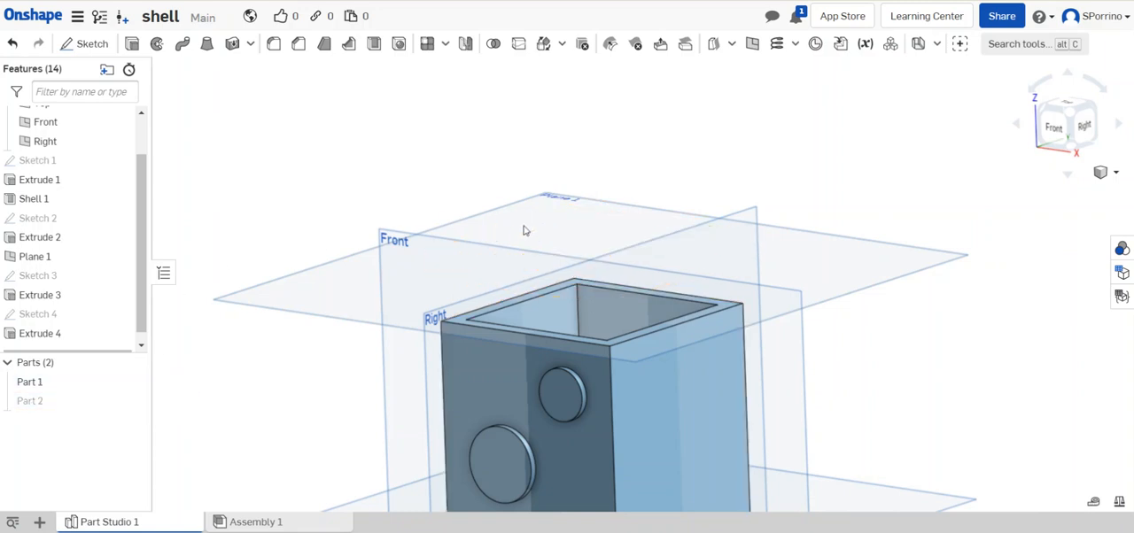
pyautogui.moveTo(198, 403)
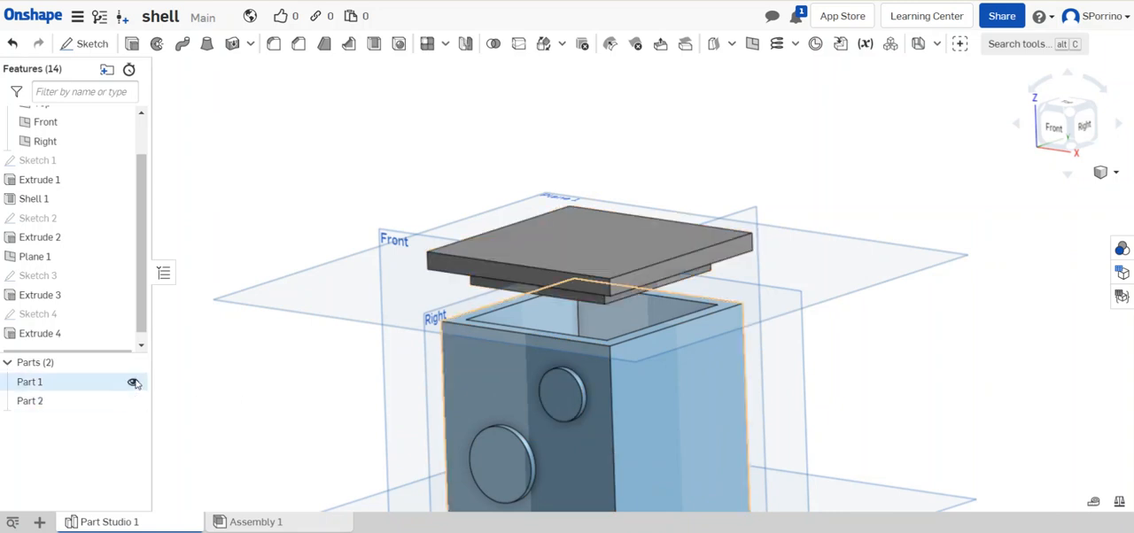
pyautogui.click(133, 382)
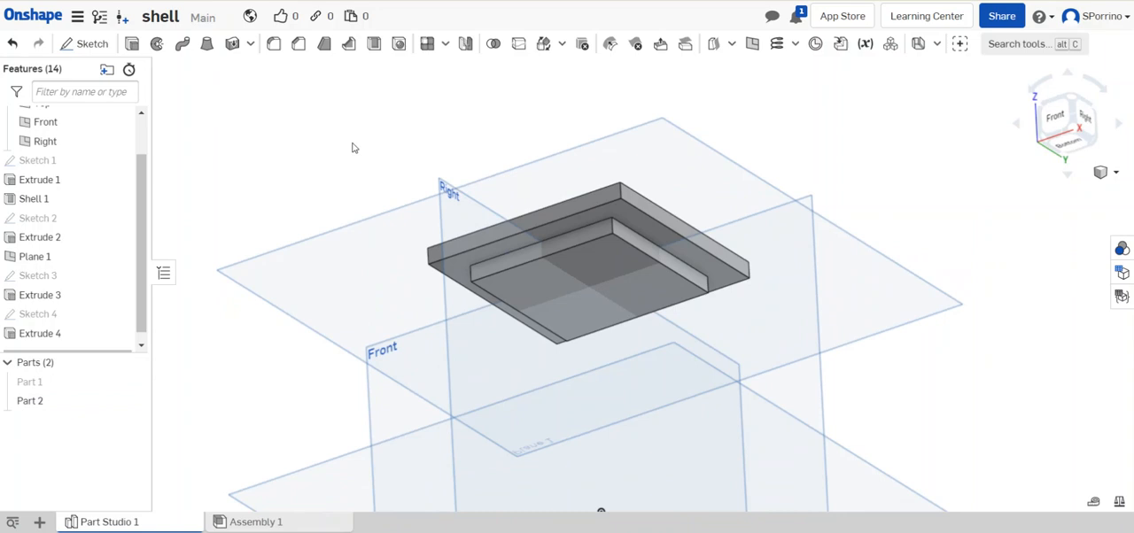